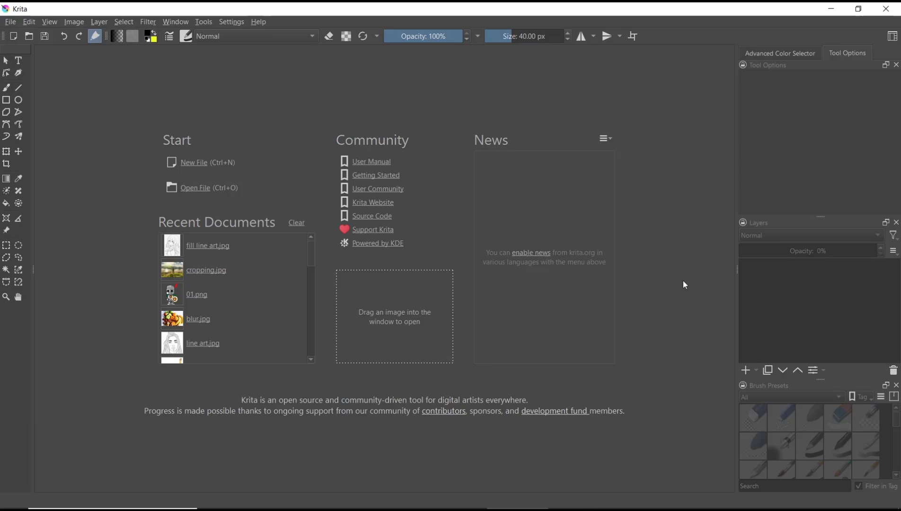
pyautogui.moveTo(315, 231)
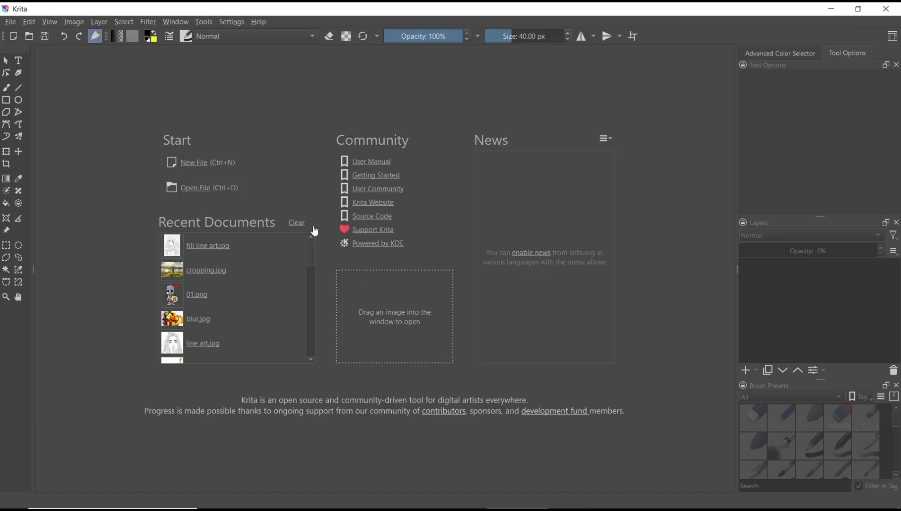
# - Create a document from the Design screen 4:3 template and draw a yellow rectangle near the top-left
pyautogui.click(194, 162)
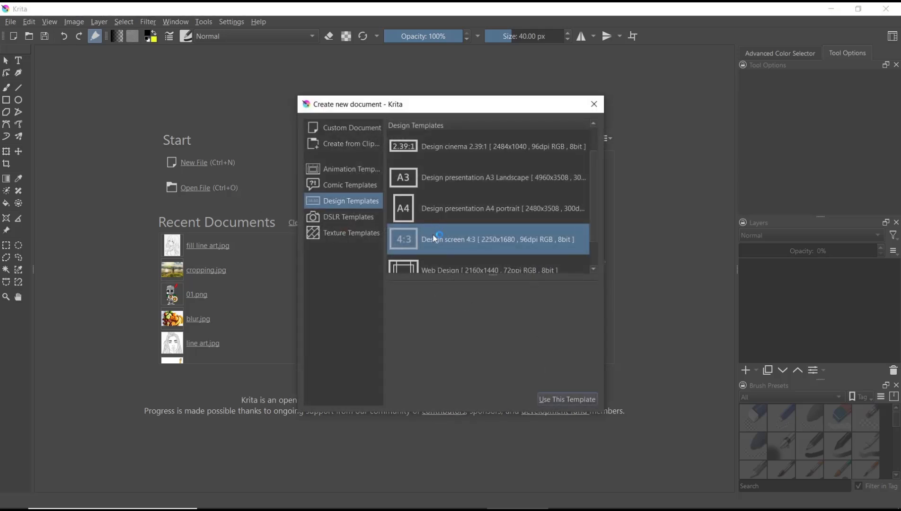
pyautogui.click(566, 399)
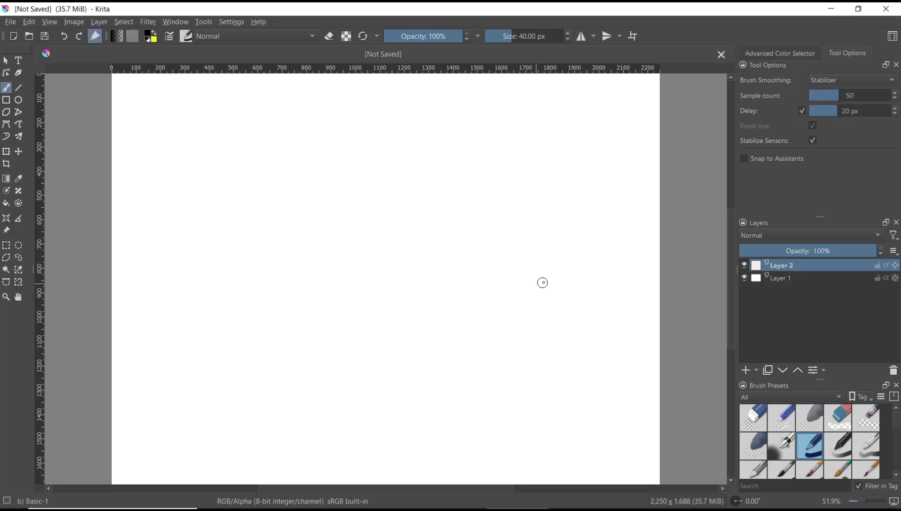
pyautogui.moveTo(5, 108)
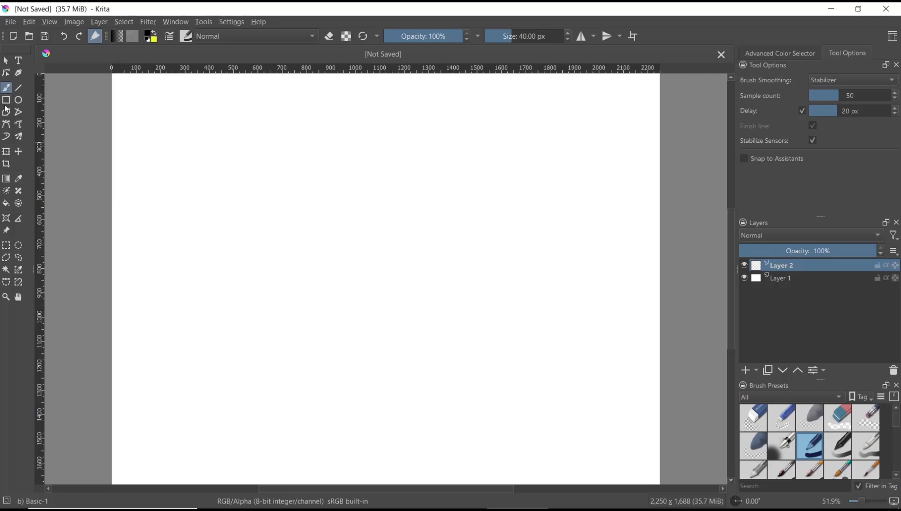
pyautogui.moveTo(186, 148); pyautogui.dragTo(330, 258)
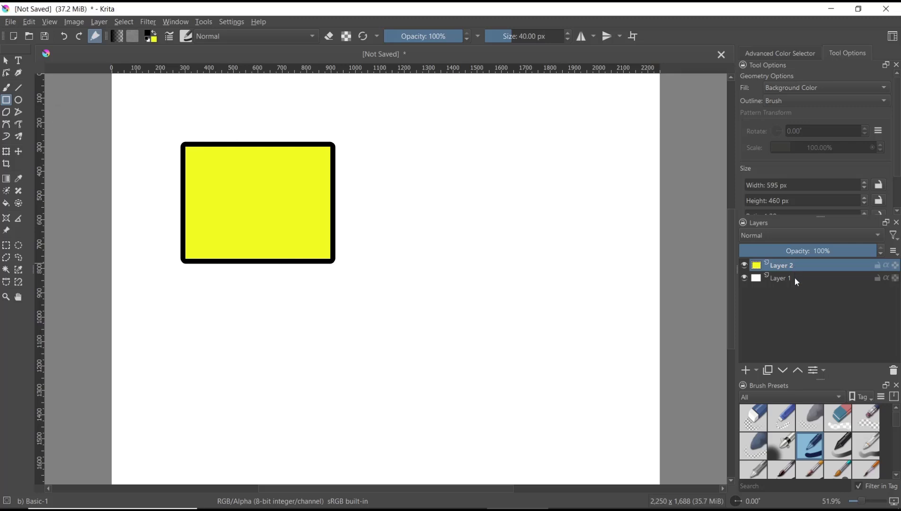
# - Add Paint Layer 3 with a black circle, then hide Paint Layer 3 and Layer 2
pyautogui.click(745, 370)
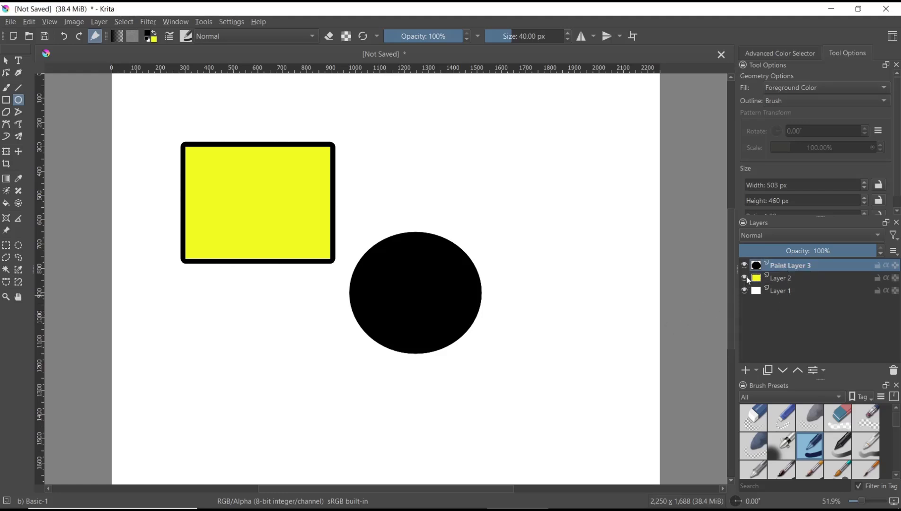
pyautogui.click(744, 265)
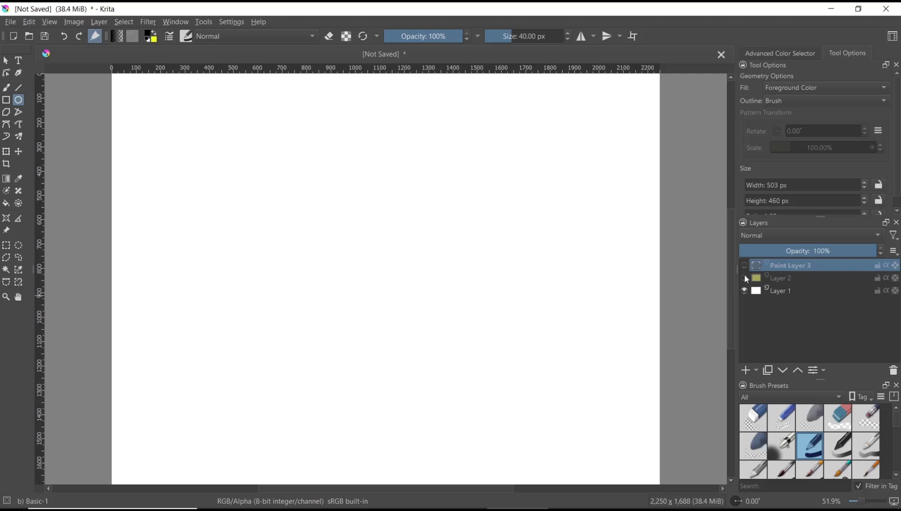